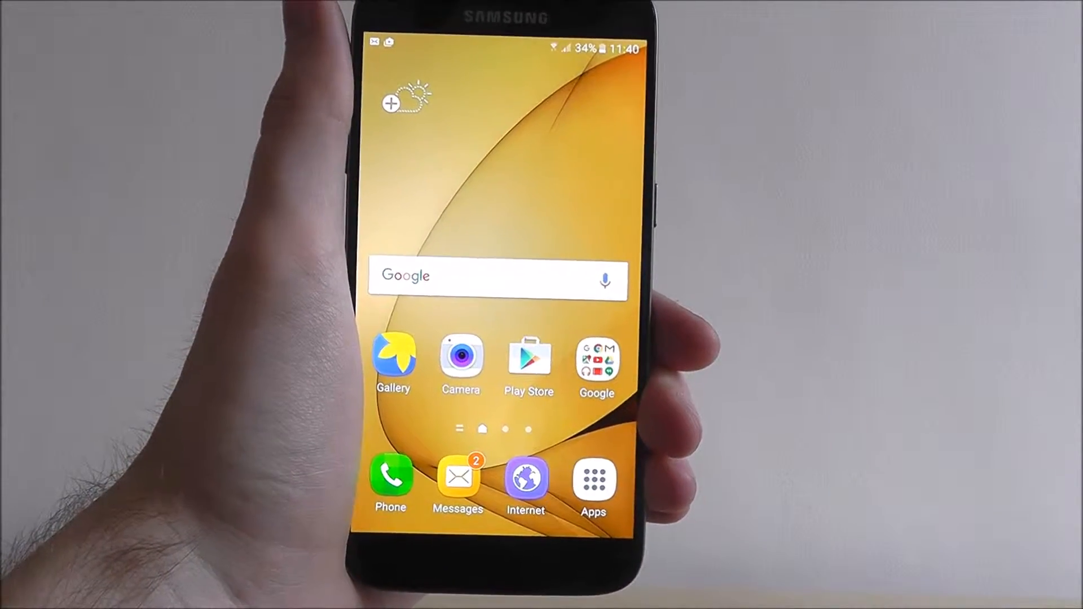
Launch the Contacts app from the app drawer to show the contact list.
left_click(593, 480)
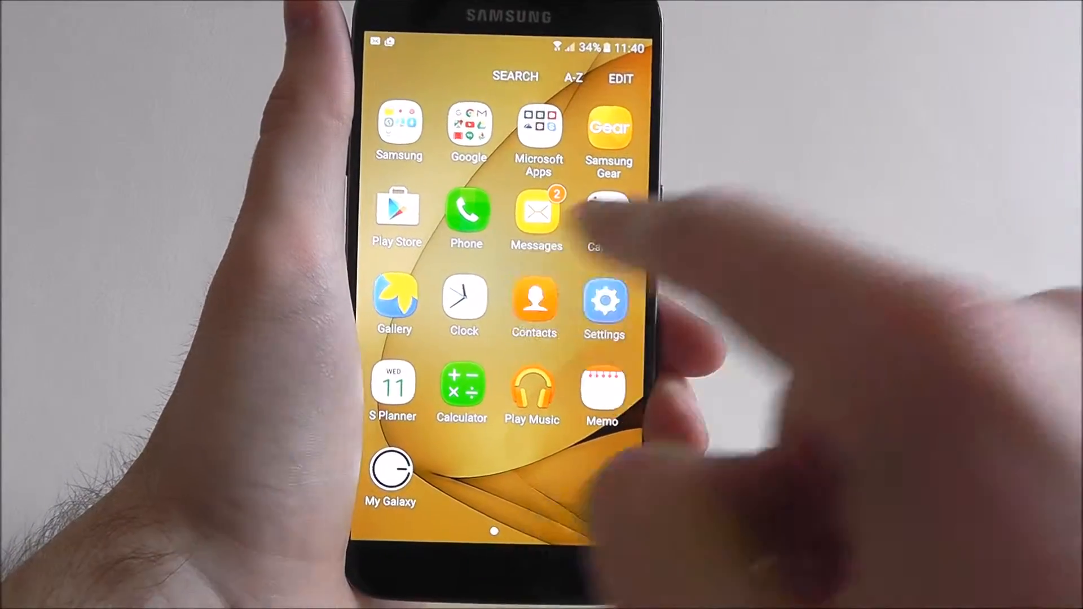
left_click(533, 302)
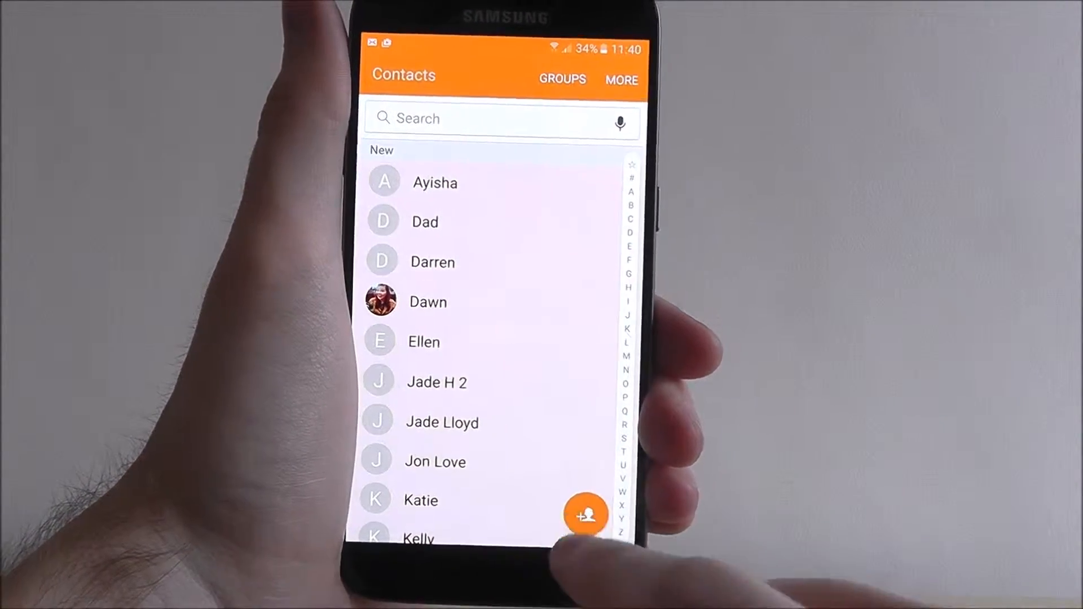
left_click(587, 514)
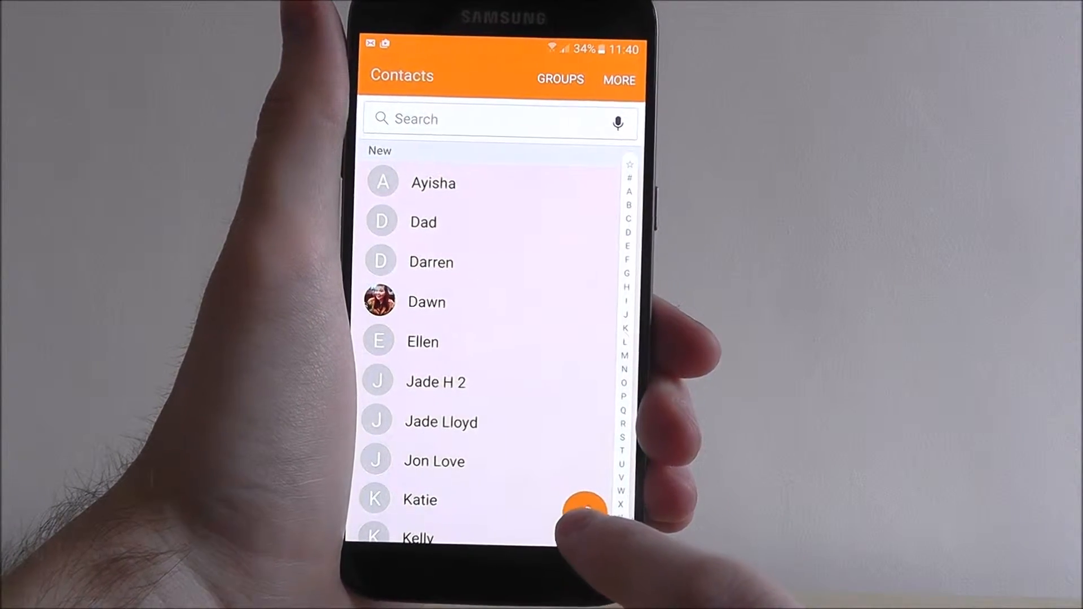
left_click(584, 508)
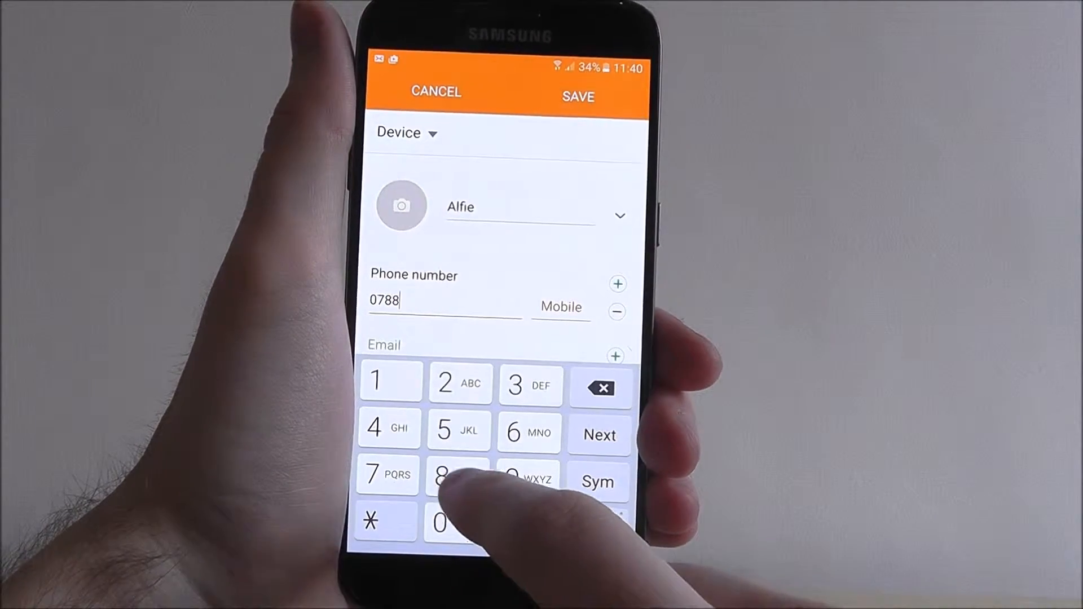
left_click(374, 381)
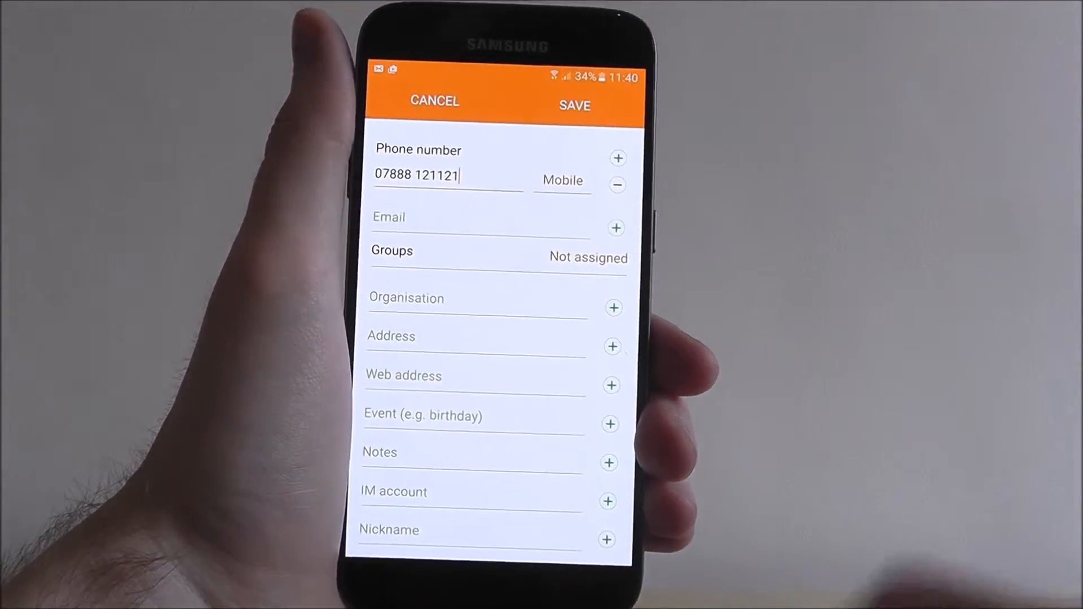
Scroll the contact form down to reach the Ringtone setting.
scroll("down", 3)
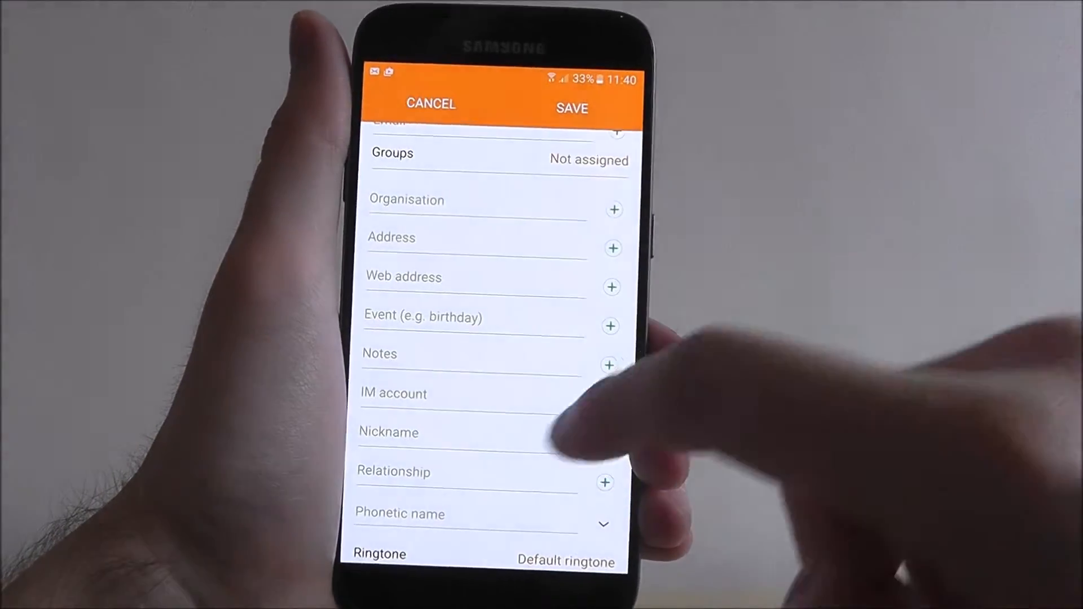
scroll("down", 3)
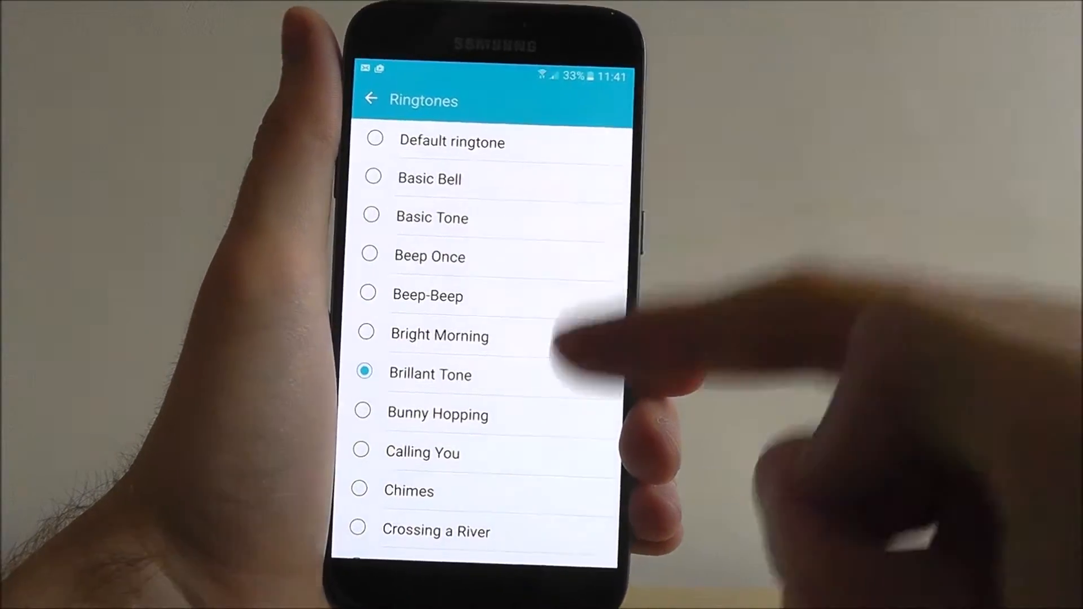
Choose Brillant Tone as Alfie's ringtone.
left_click(430, 374)
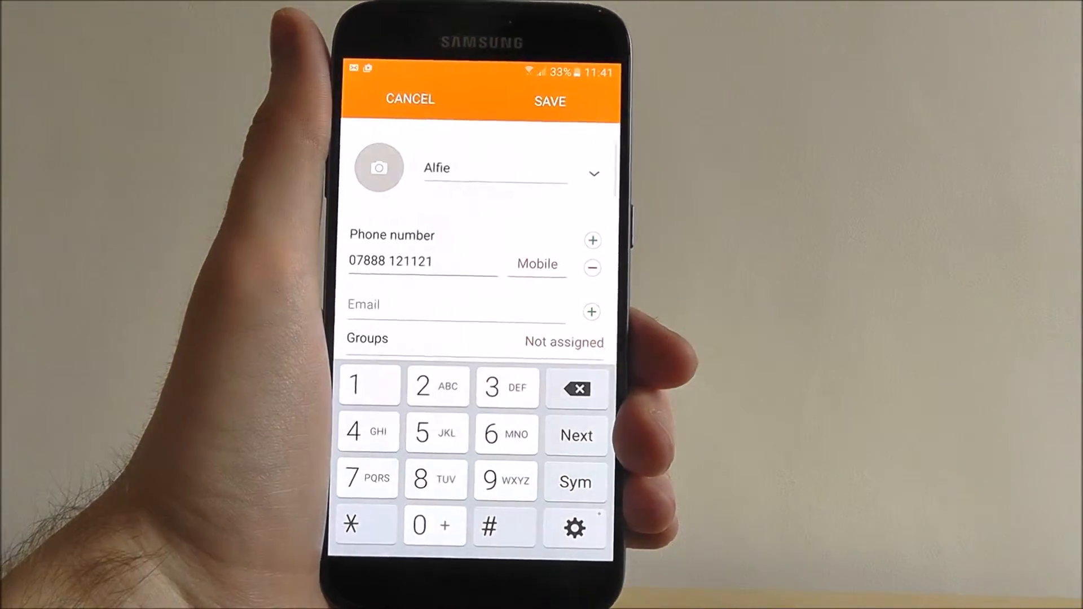
Save the new contact Alfie.
left_click(550, 100)
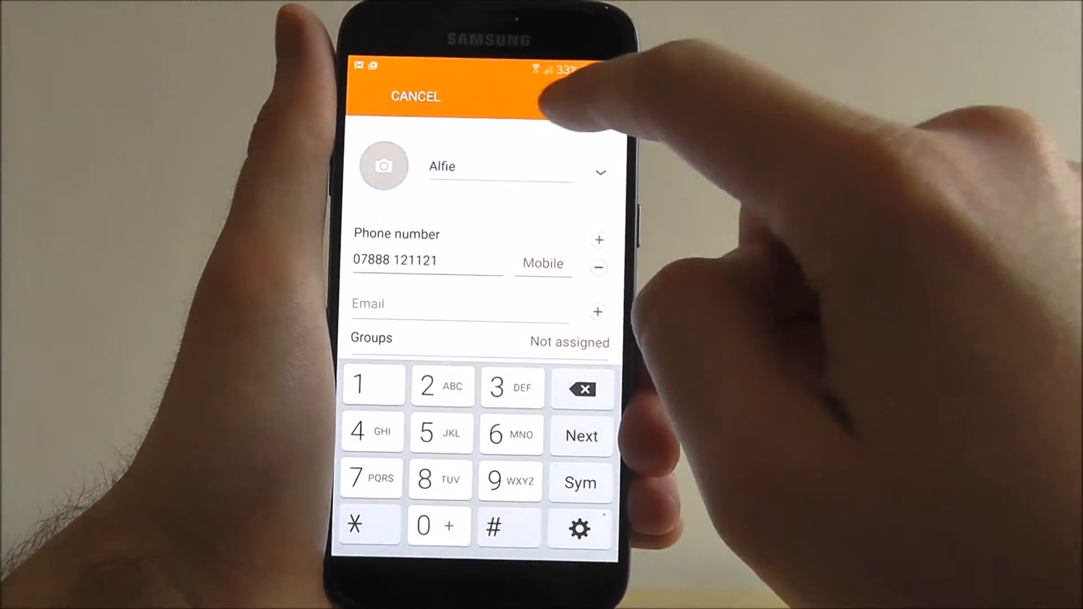